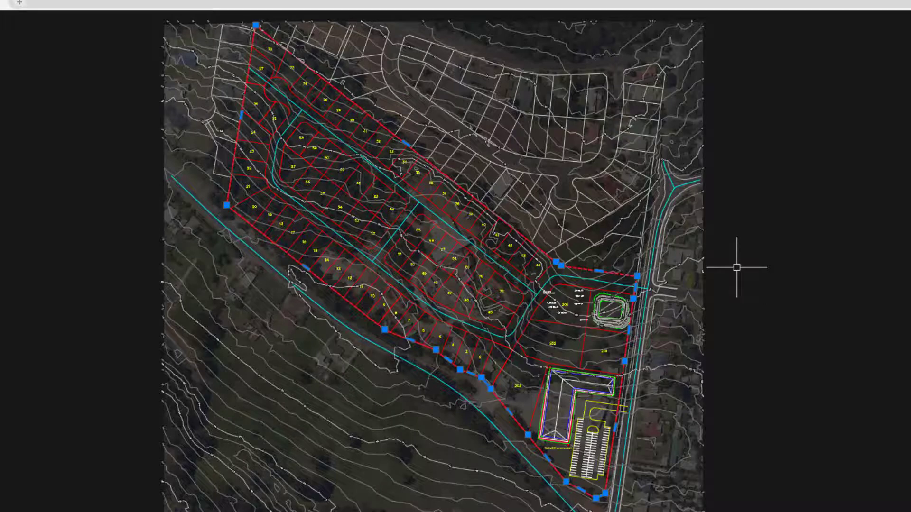
mouse_move(724, 279)
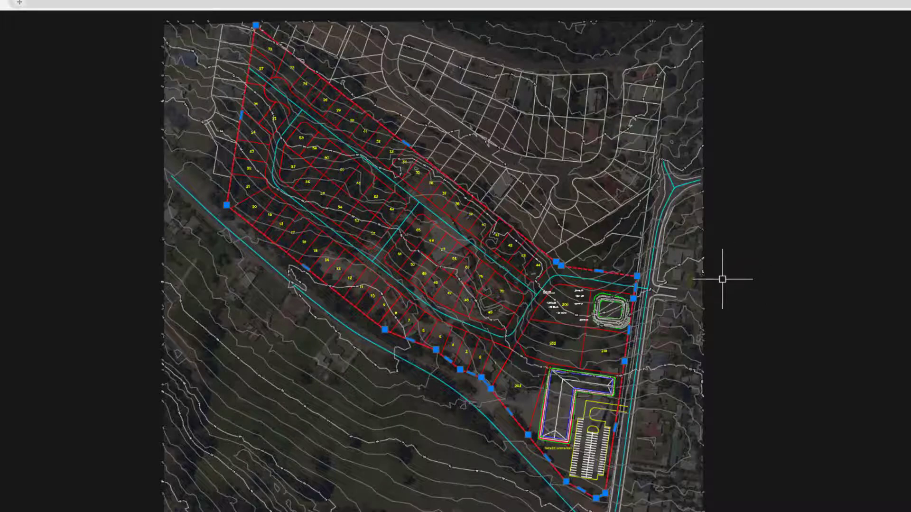